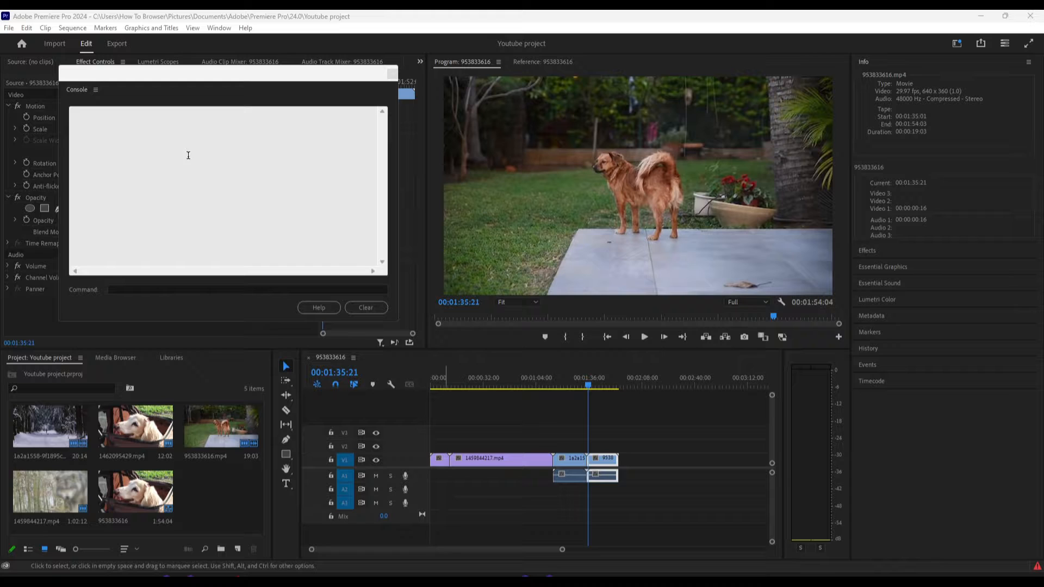
Step: Show the Console panel's view options from its hamburger menu
left_click(96, 89)
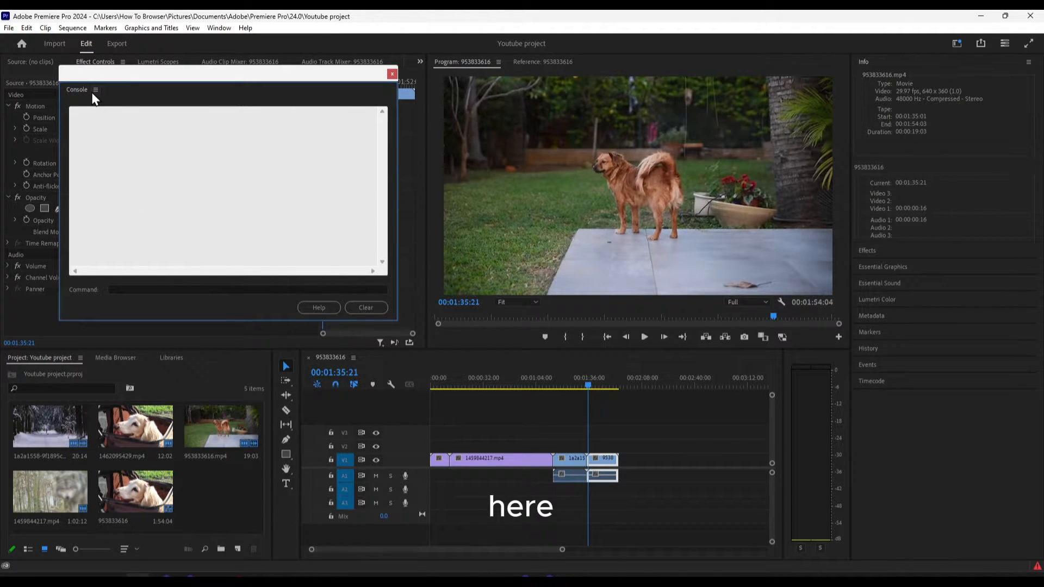
left_click(96, 89)
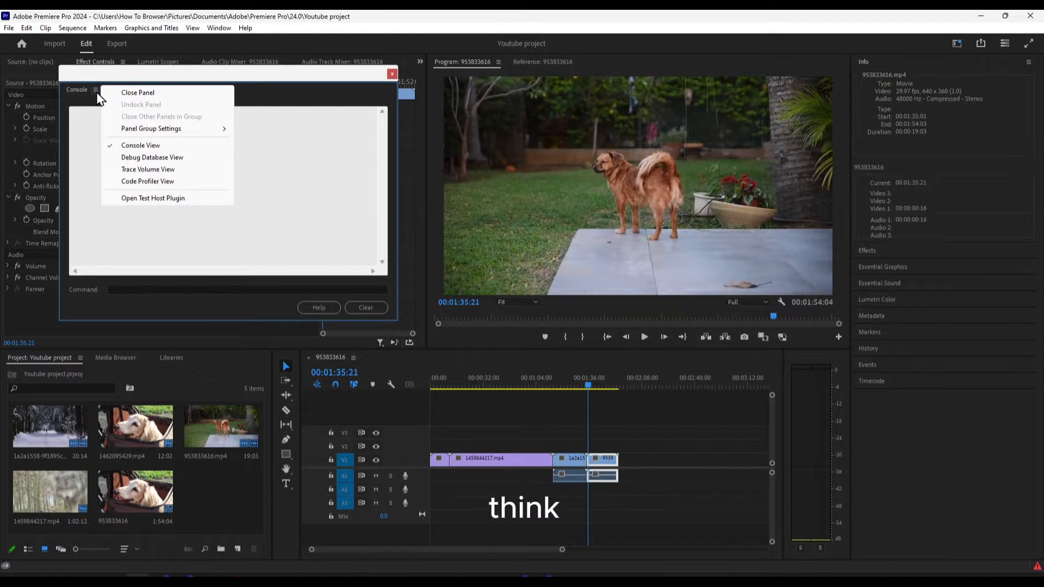
mouse_move(133, 149)
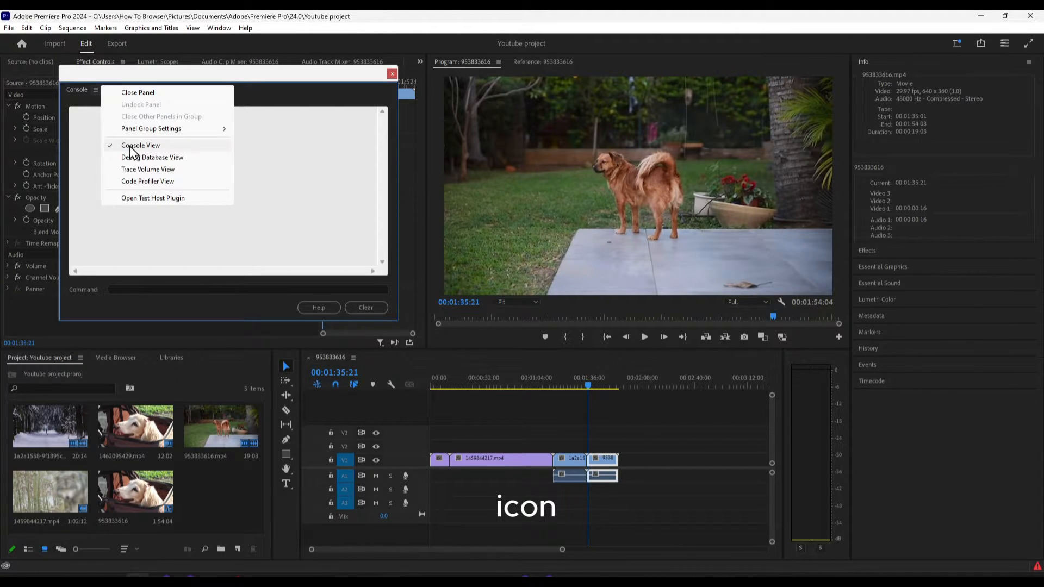
mouse_move(153, 157)
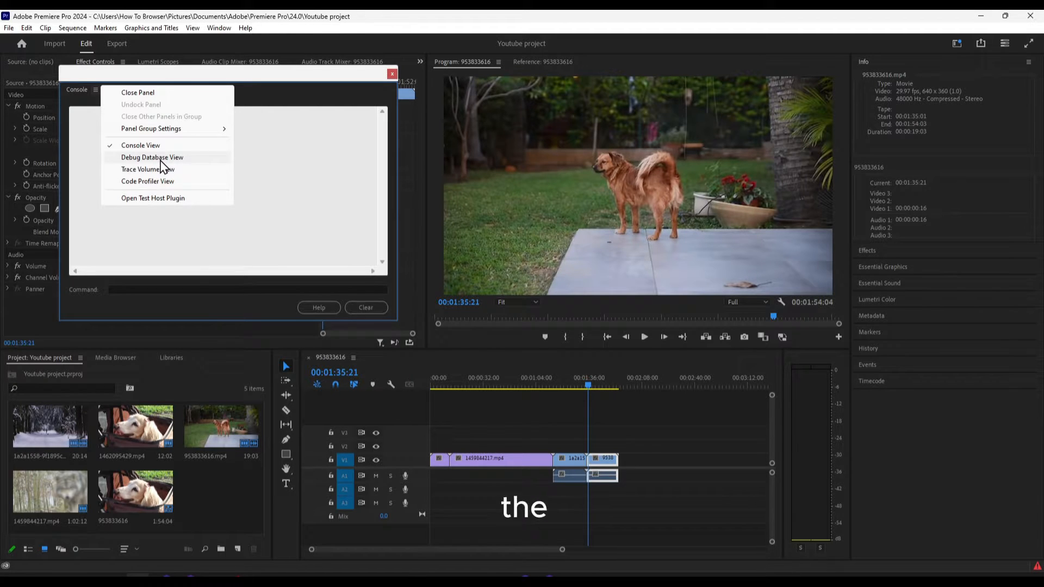
Step: Switch to Debug Database View and set ApplicationLanguage to it_IT
left_click(152, 156)
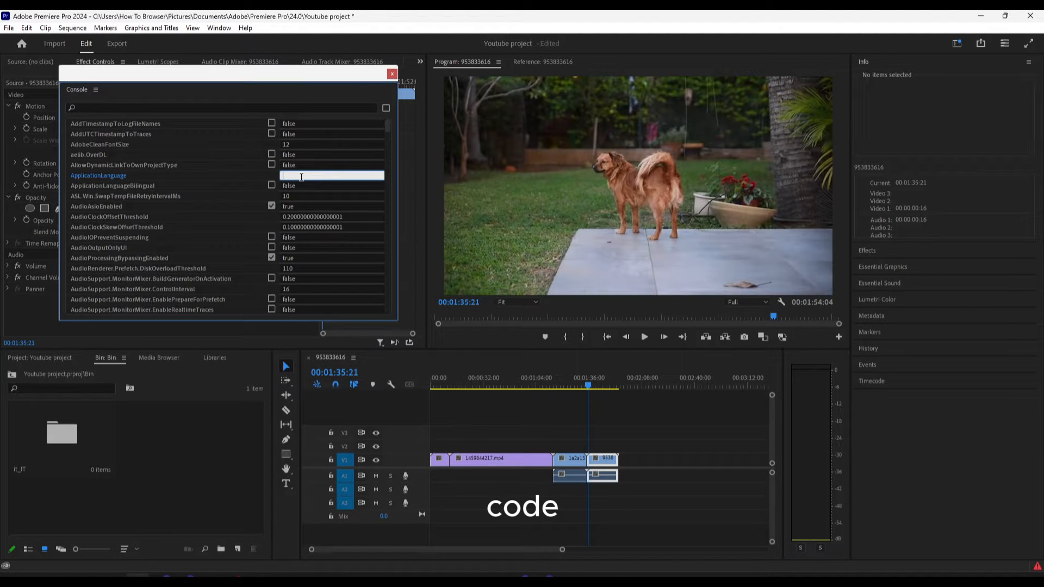
type("it_IT")
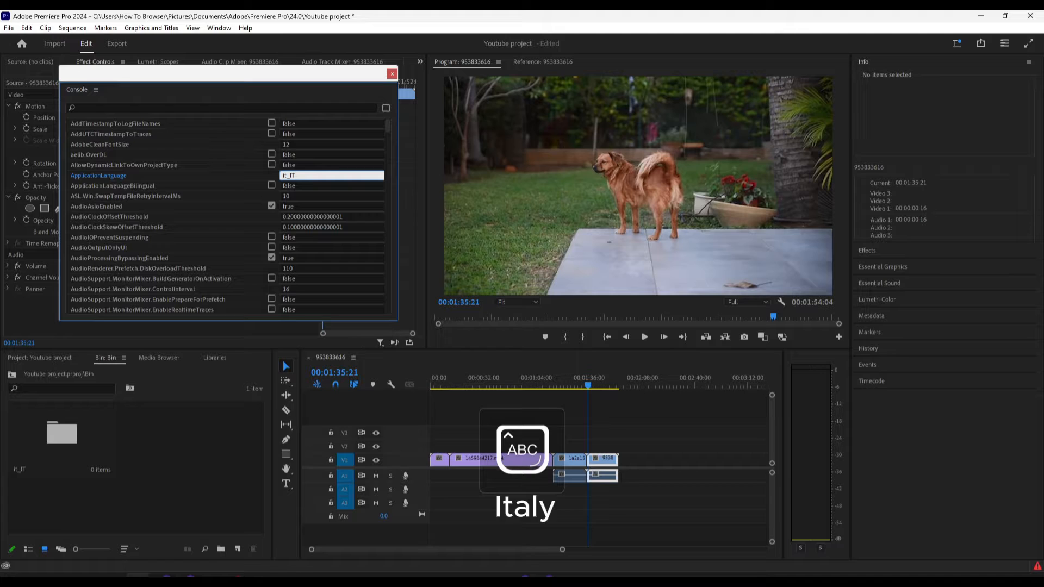
left_click(96, 90)
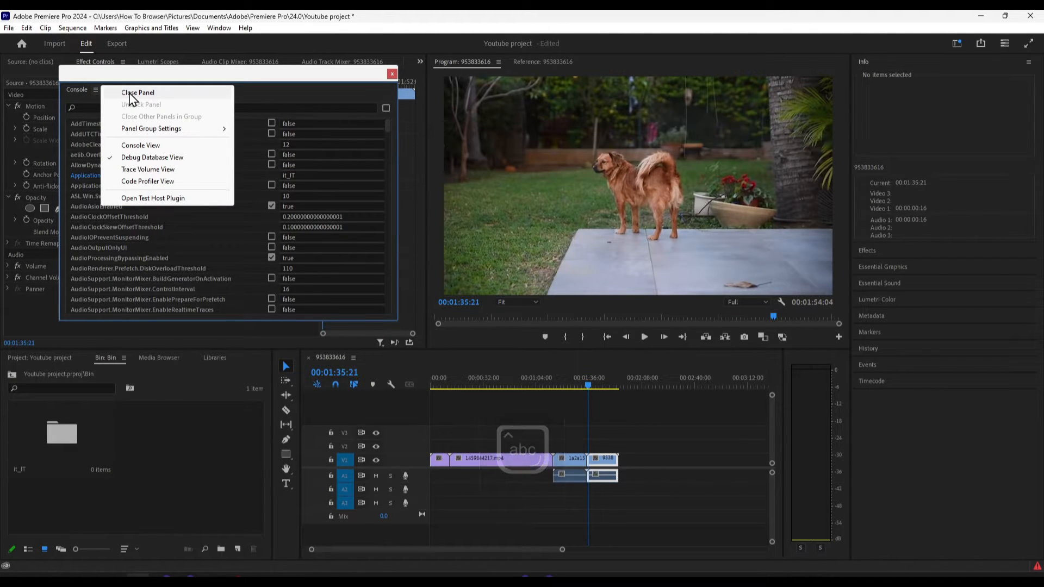
Step: Close the Console panel so Premiere can restart with the Italian interface
left_click(138, 93)
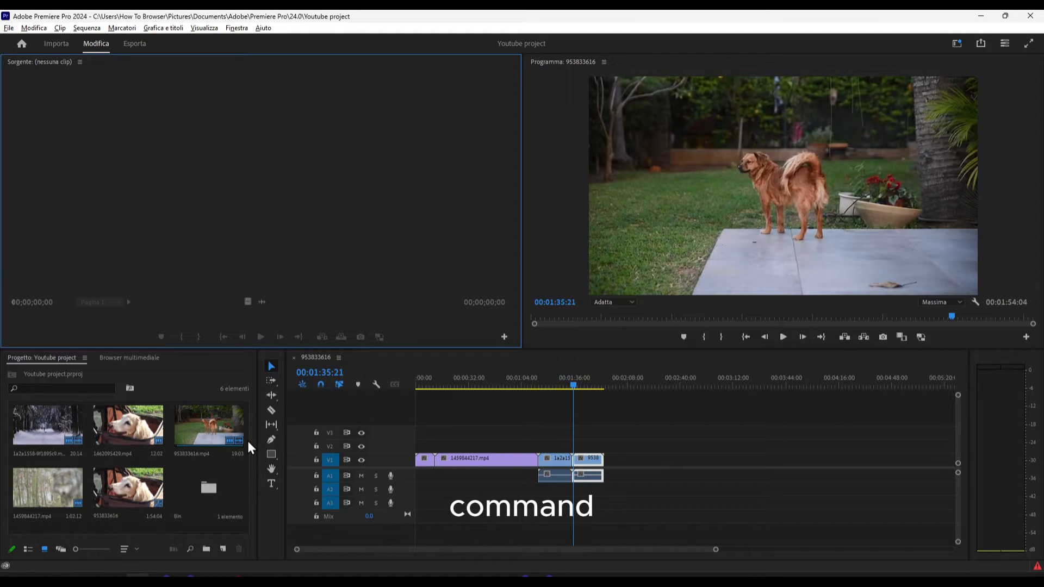
Step: Reopen the Console with Ctrl+F12 and filter the debug list by 'lang' to check ApplicationLanguage
key("F12")
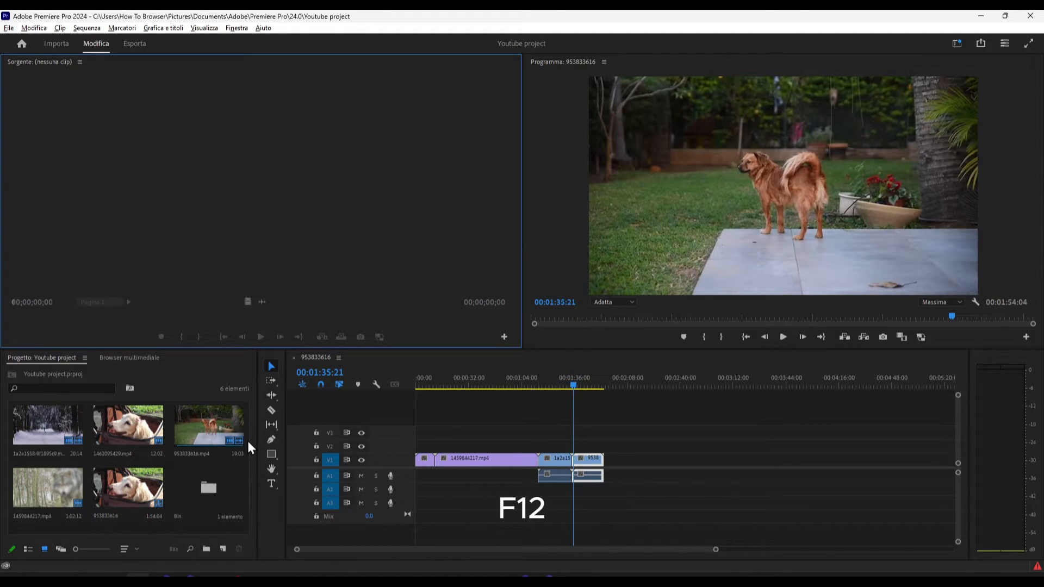
key("command")
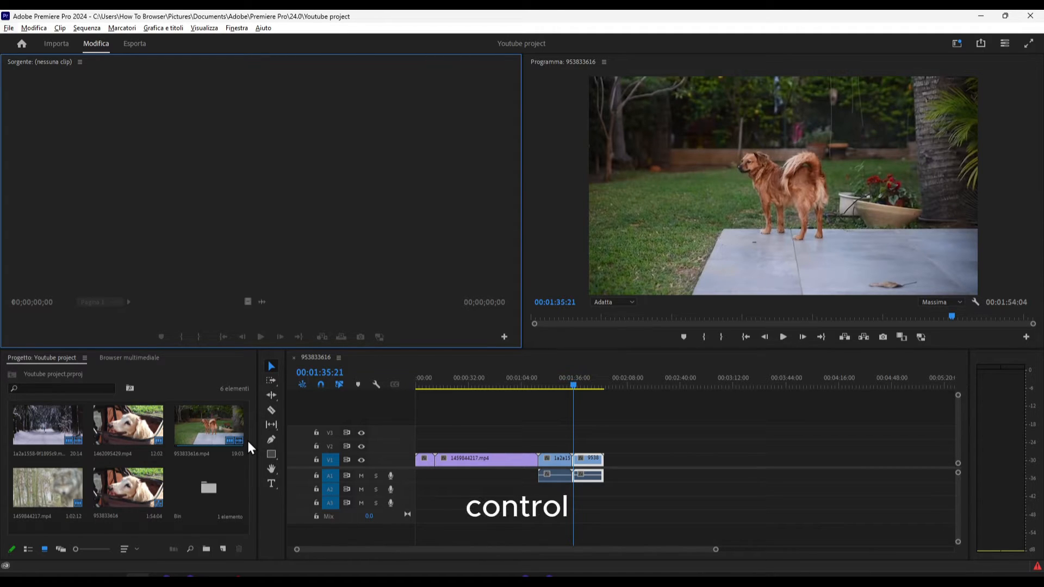
key("F12")
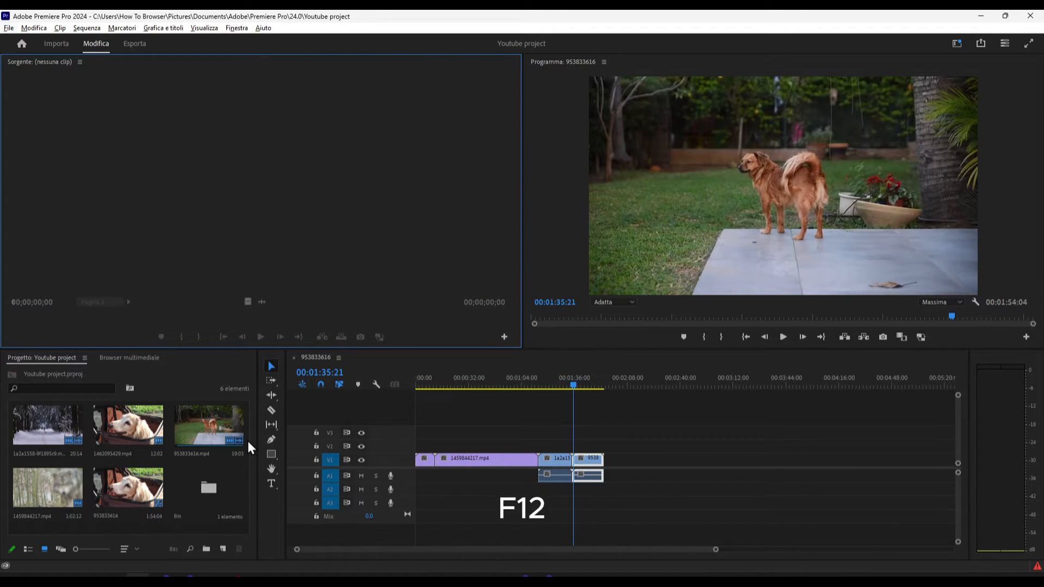
key("F12")
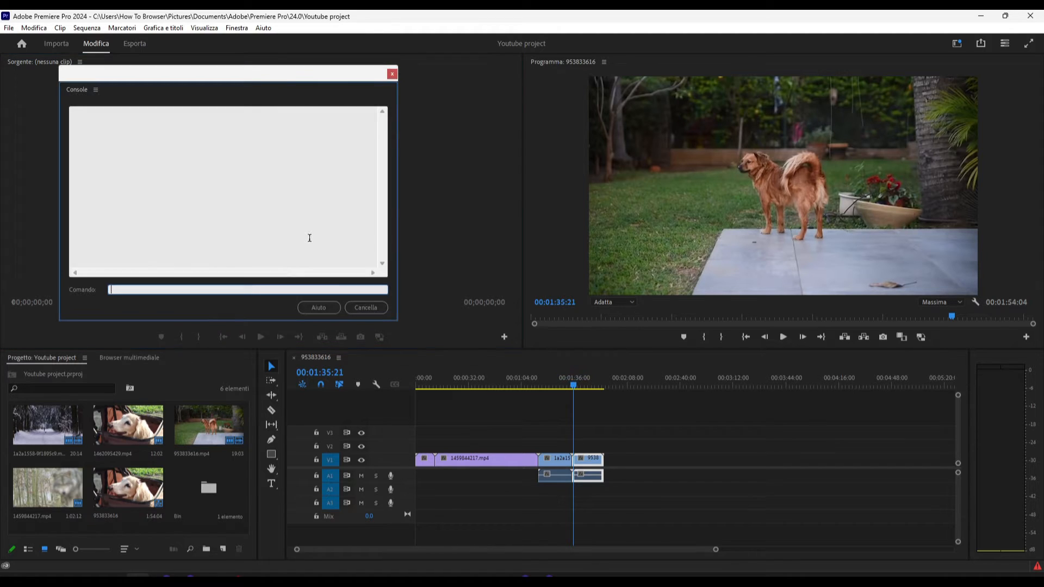
left_click(96, 89)
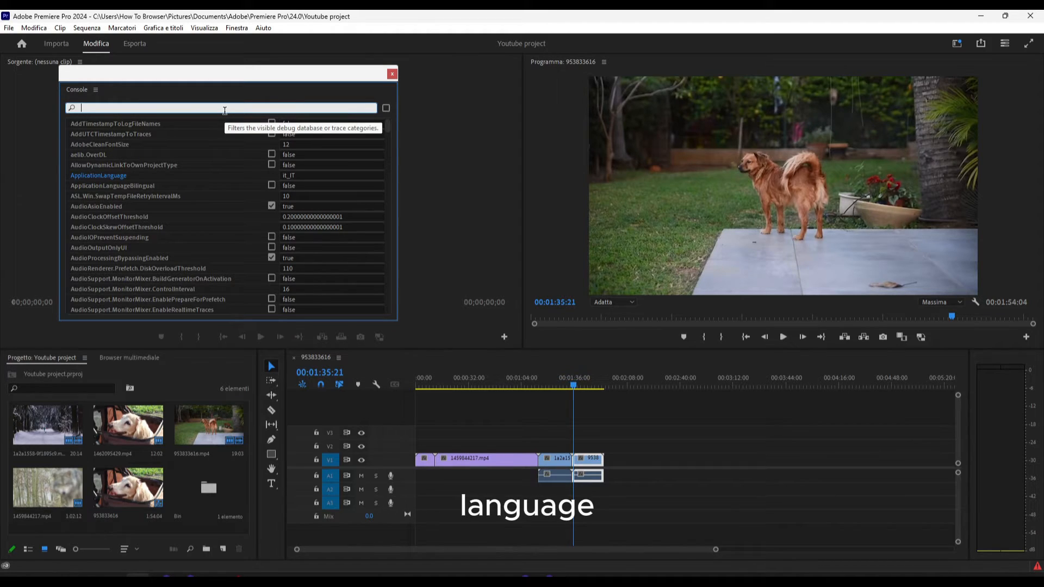
type("lang")
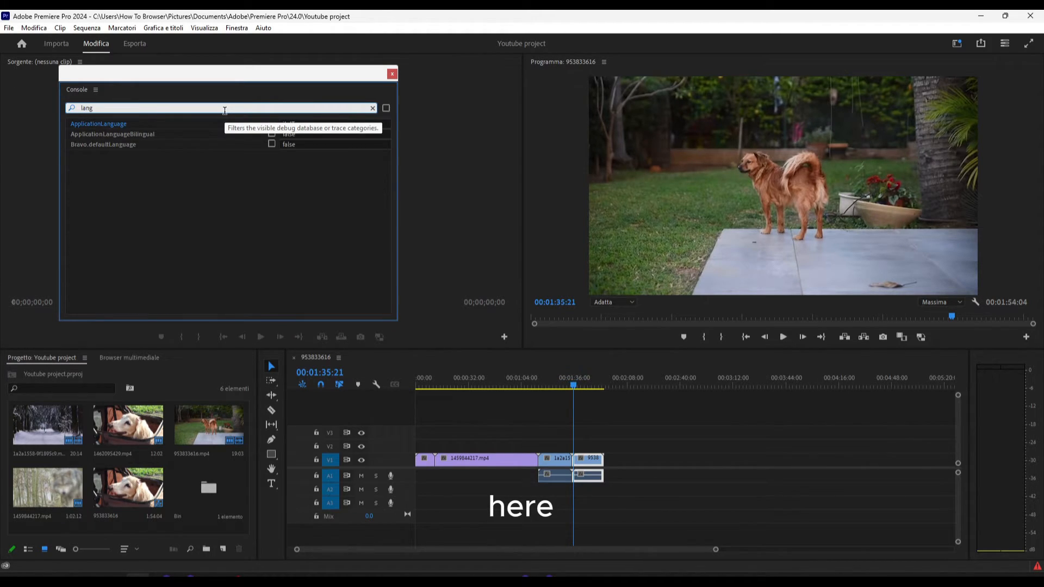